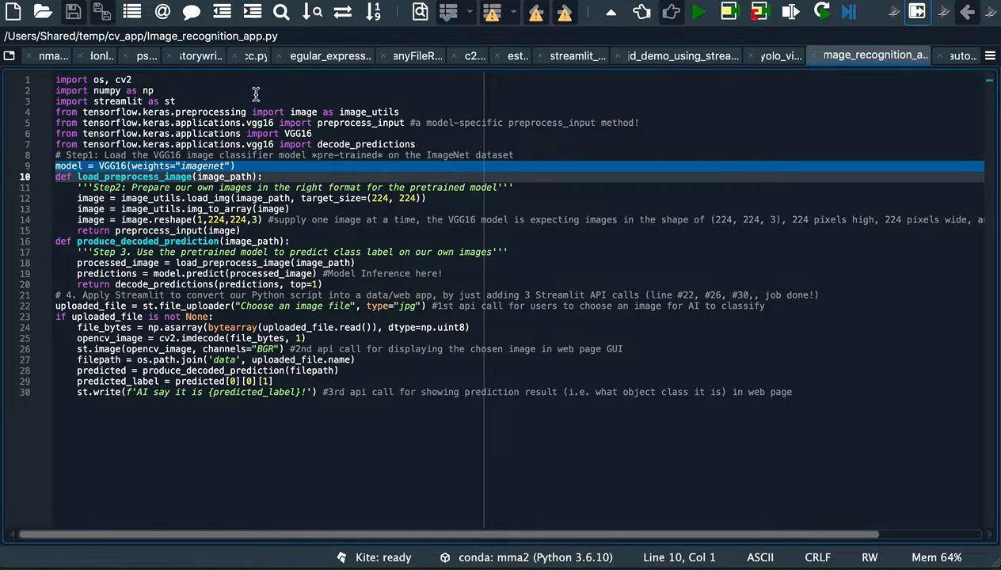
pyautogui.moveTo(163, 89)
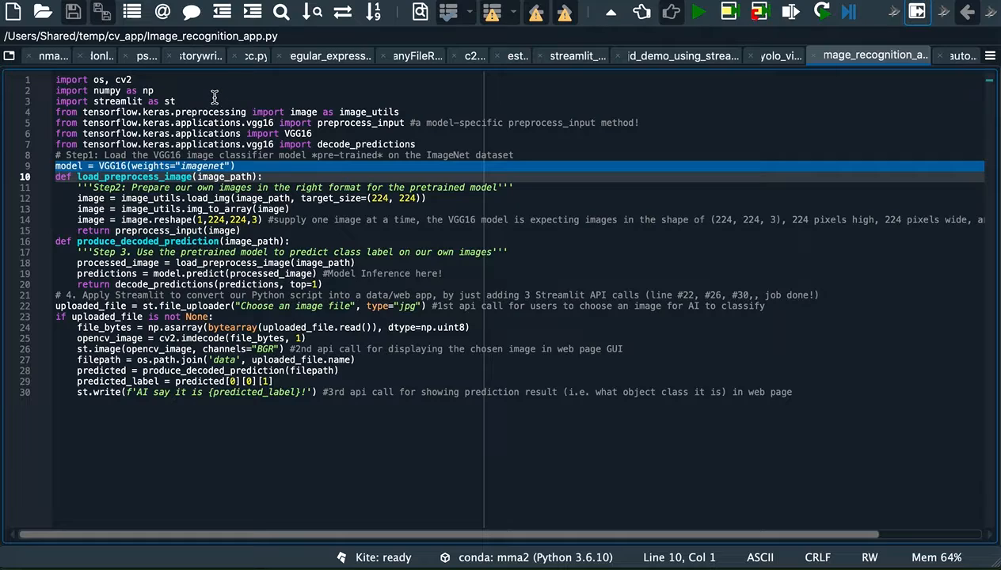
pyautogui.moveTo(156, 83)
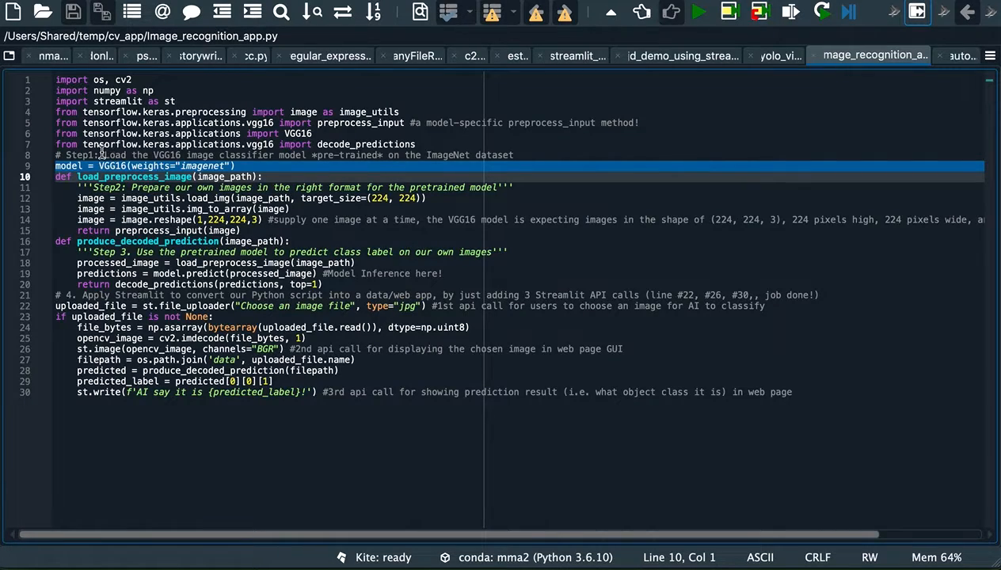
pyautogui.moveTo(139, 155)
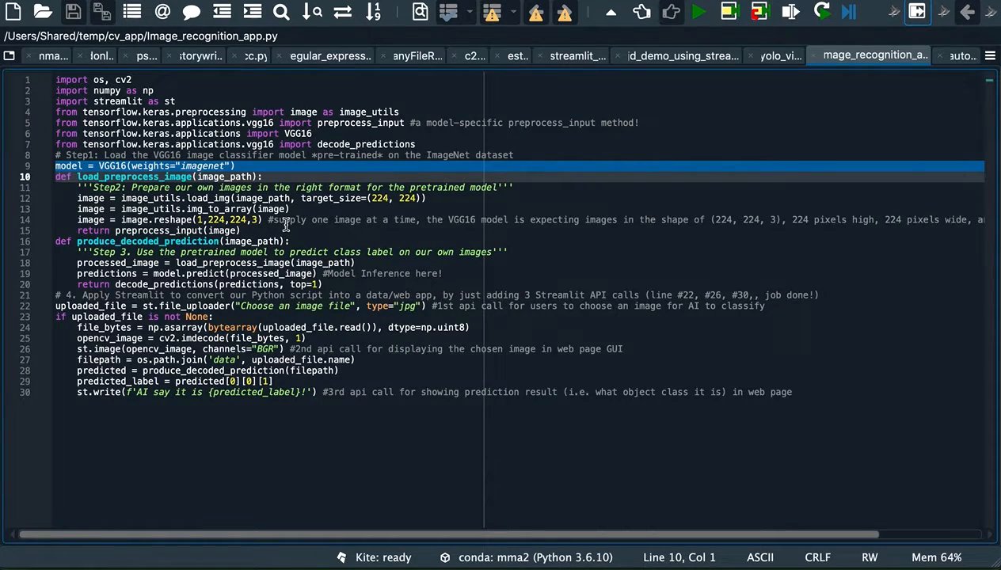
pyautogui.moveTo(582, 220)
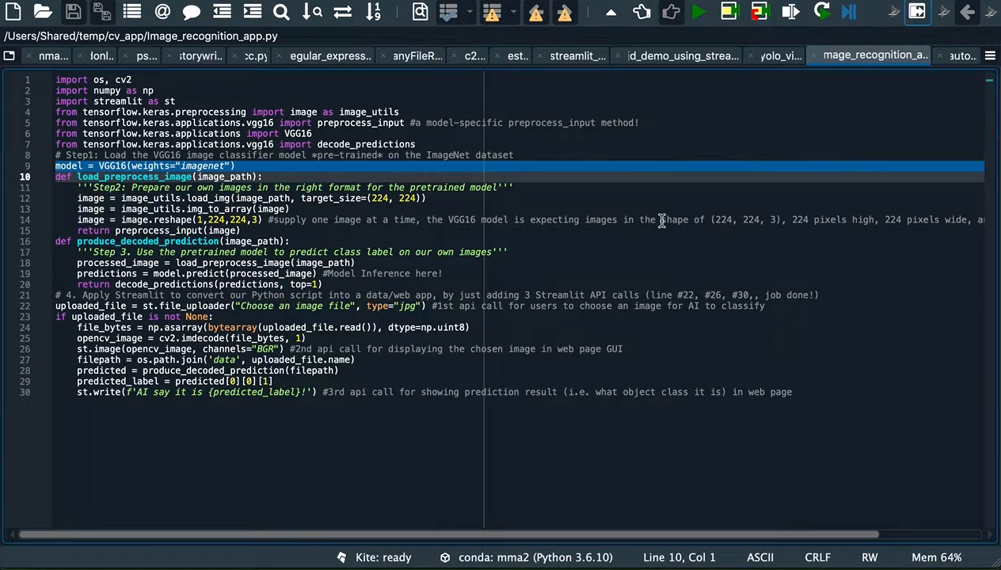
pyautogui.moveTo(717, 224)
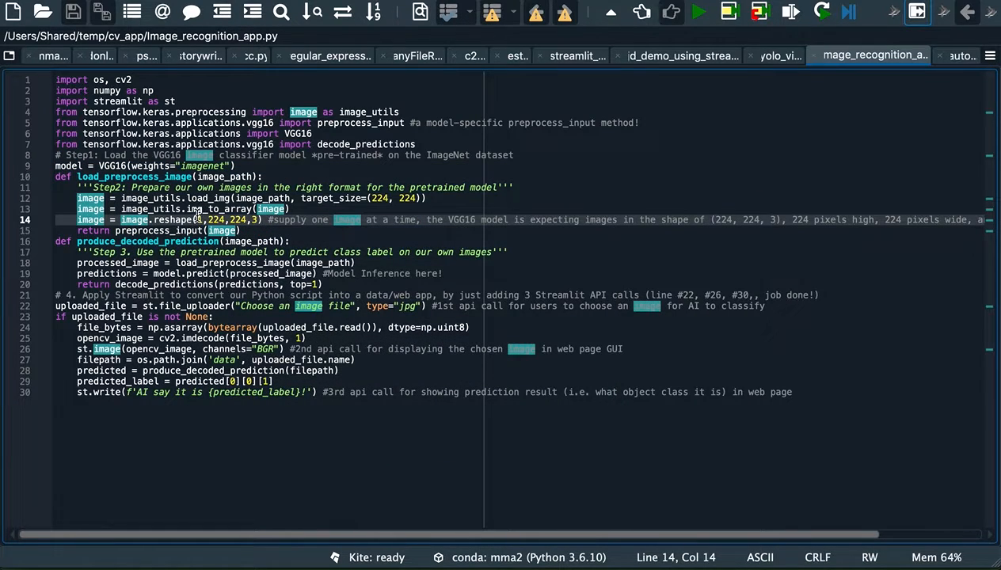
pyautogui.moveTo(194, 220)
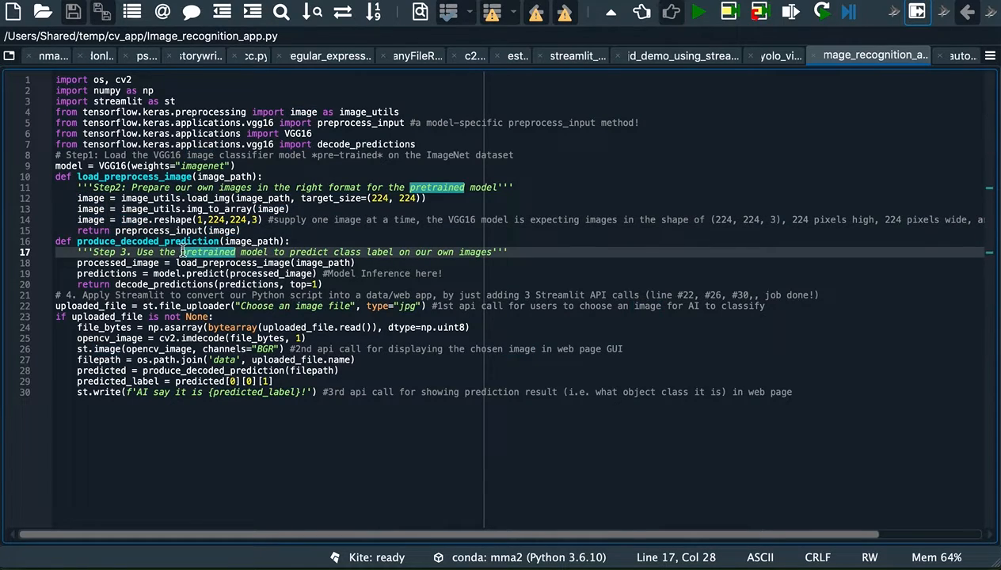
# Step: Highlight the pretrained, predict, processed_image, uploader, image and result lines, then show autorun.py
pyautogui.click(178, 251)
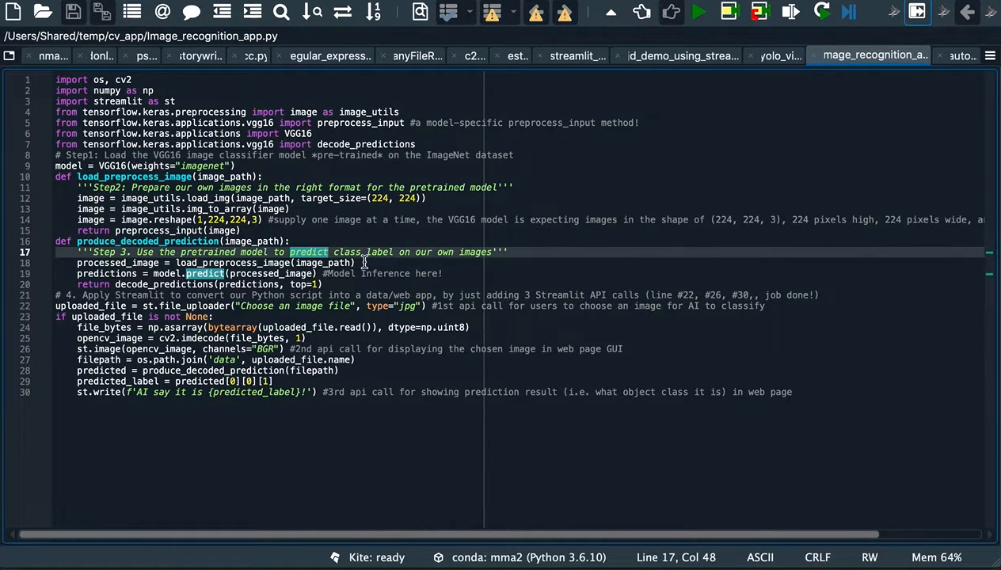
pyautogui.click(356, 263)
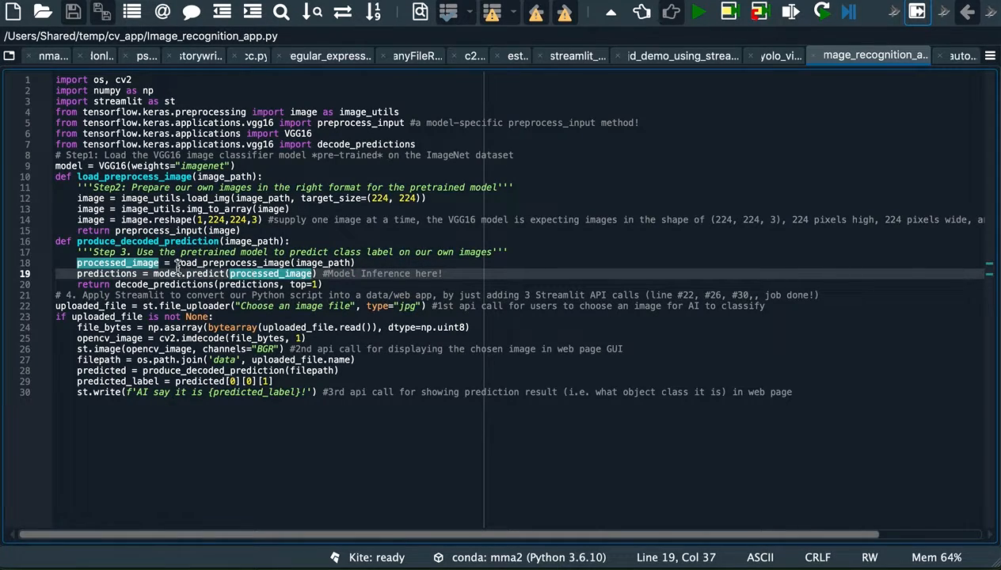
pyautogui.click(164, 284)
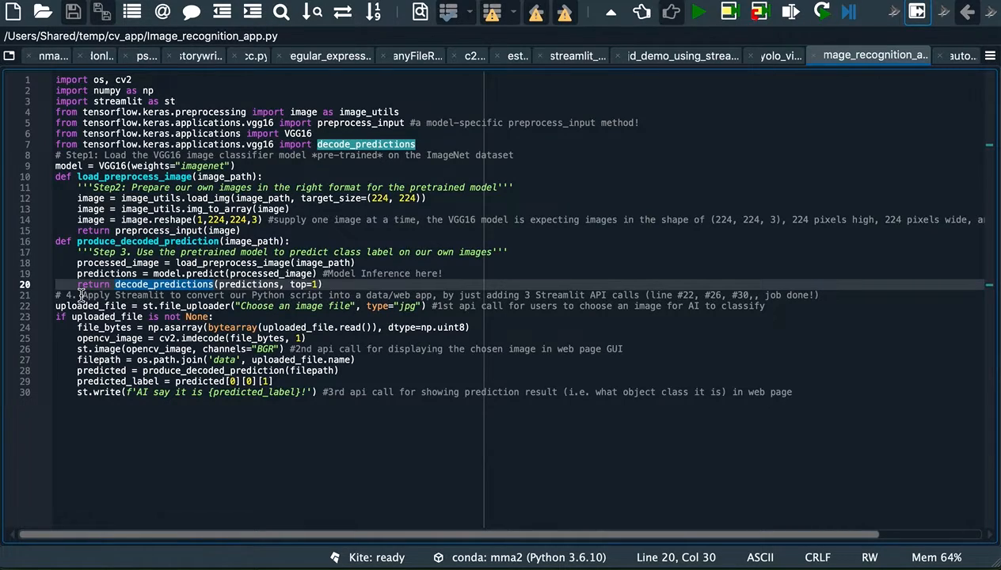
pyautogui.moveTo(267, 295)
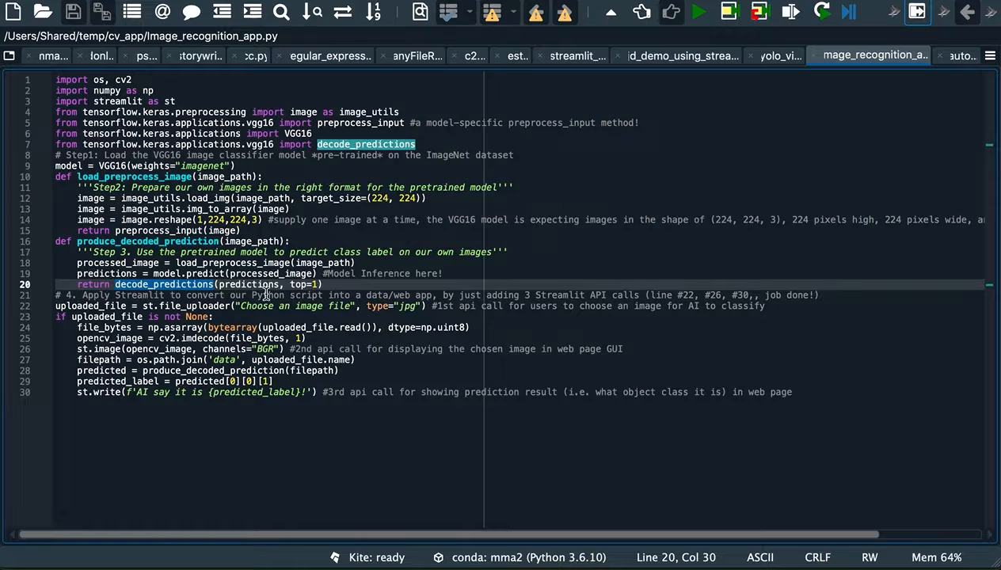
pyautogui.moveTo(377, 299)
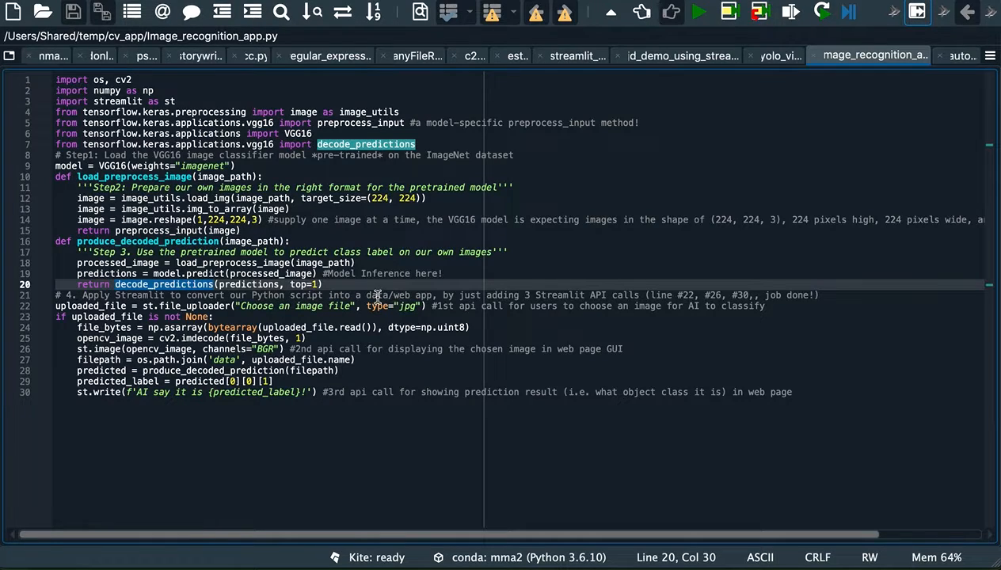
pyautogui.moveTo(519, 294)
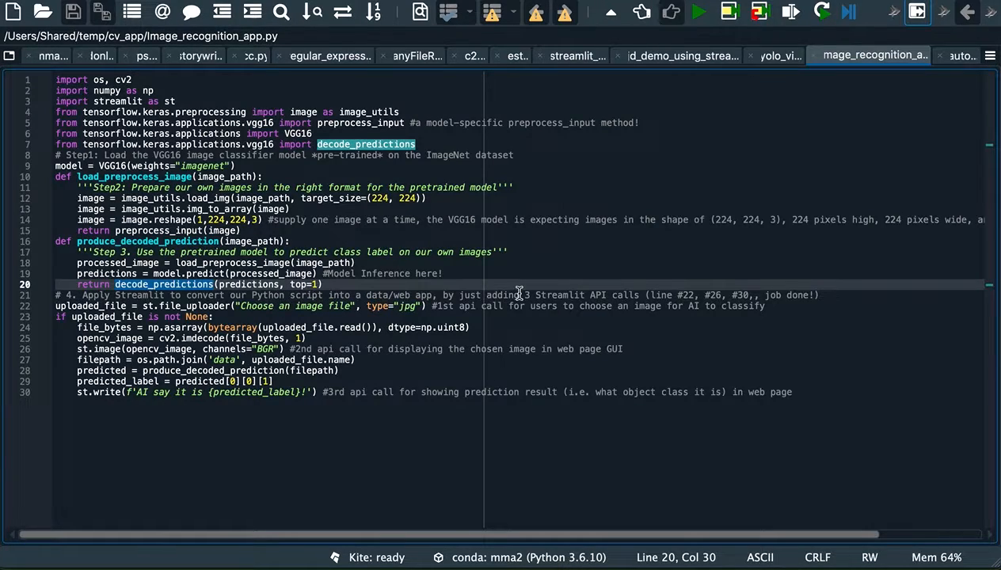
pyautogui.moveTo(574, 300)
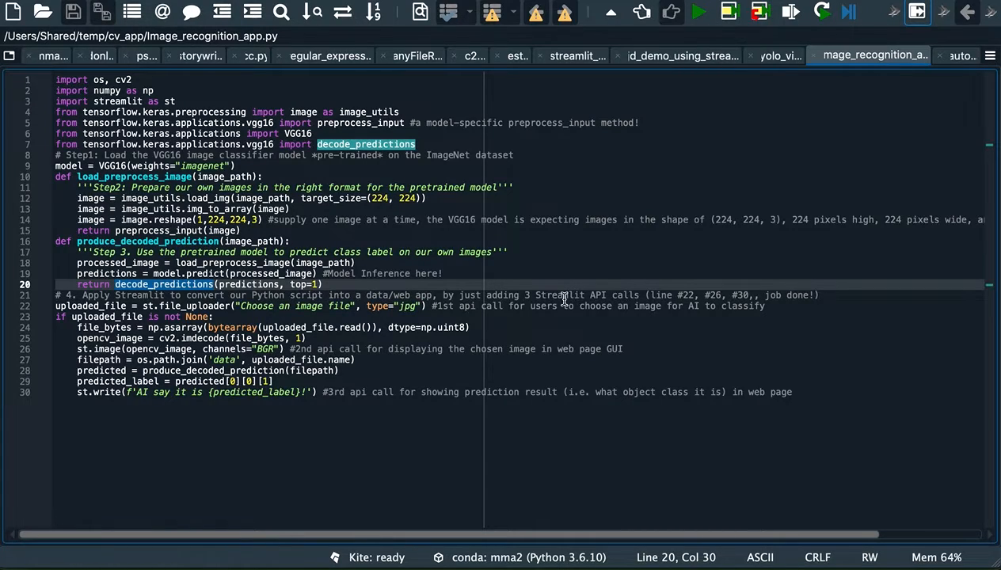
pyautogui.click(433, 305)
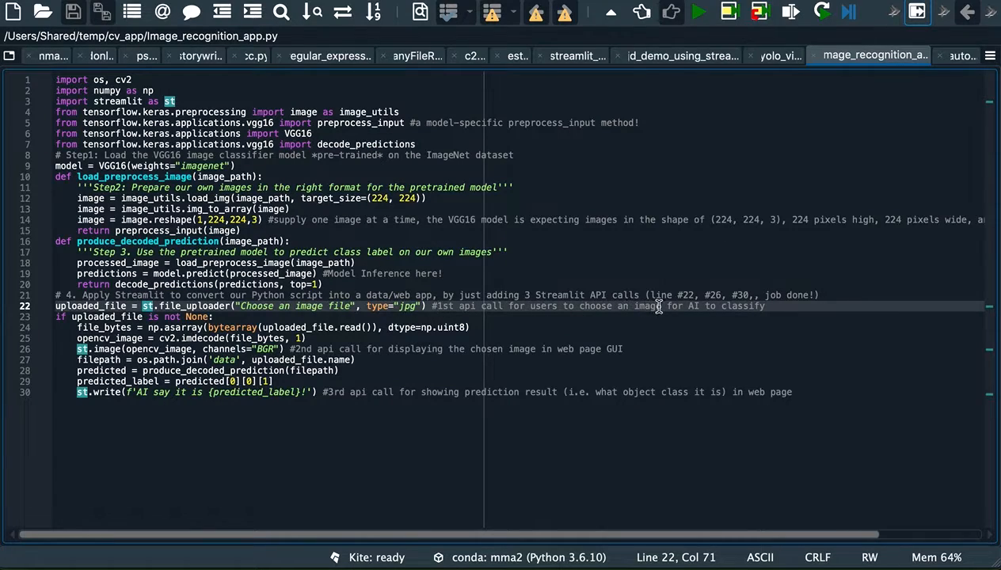
pyautogui.moveTo(342, 346)
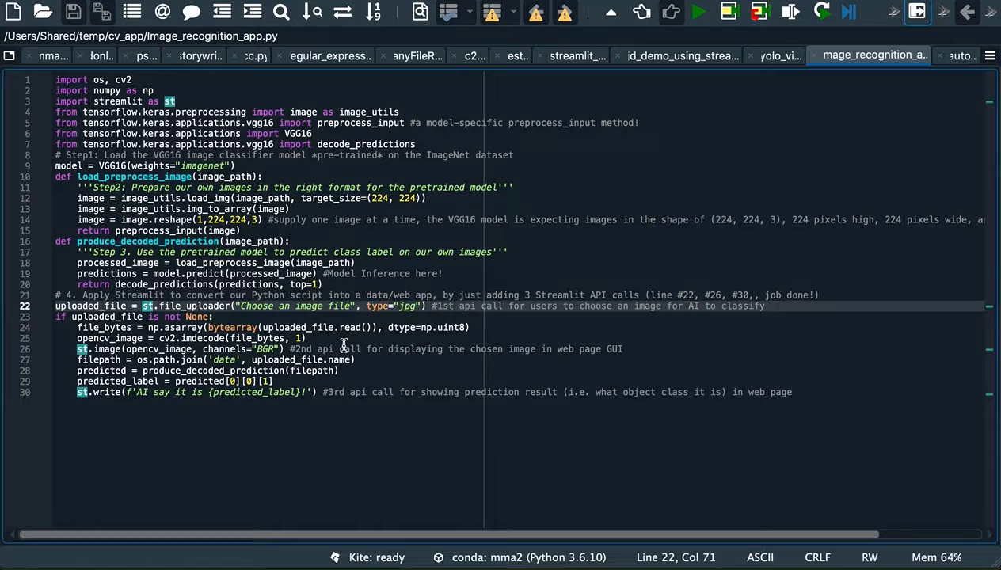
pyautogui.click(388, 349)
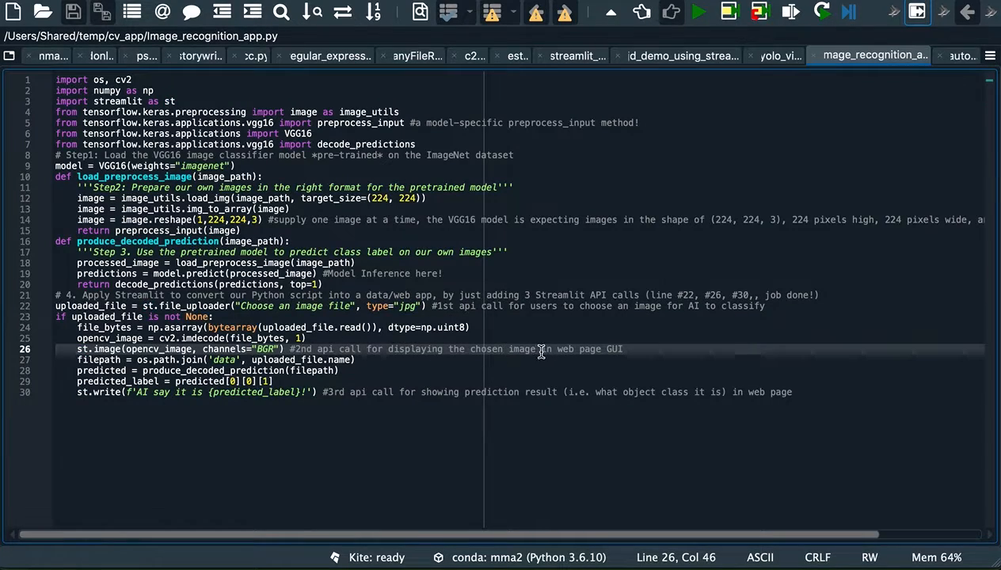
pyautogui.moveTo(385, 387)
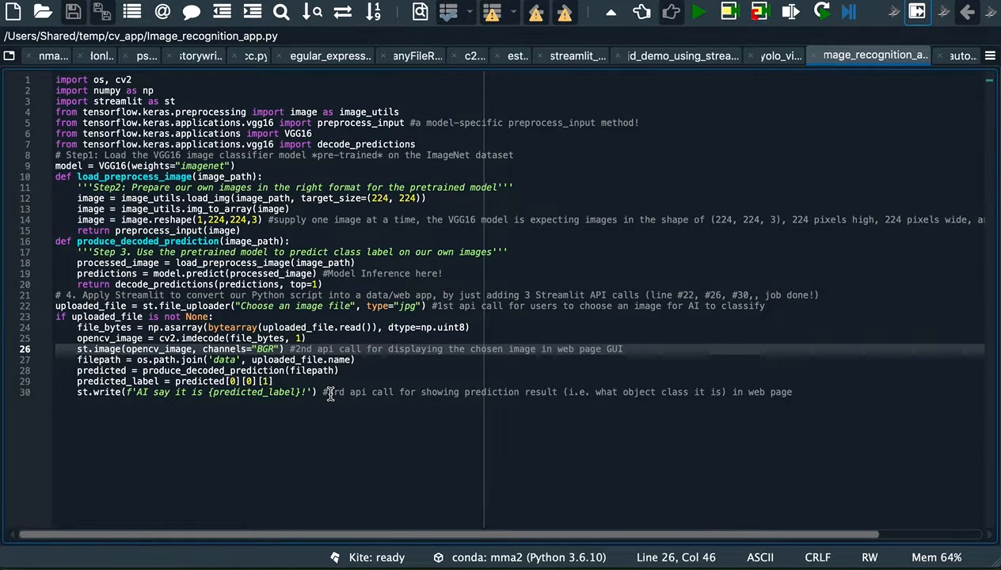
pyautogui.click(590, 392)
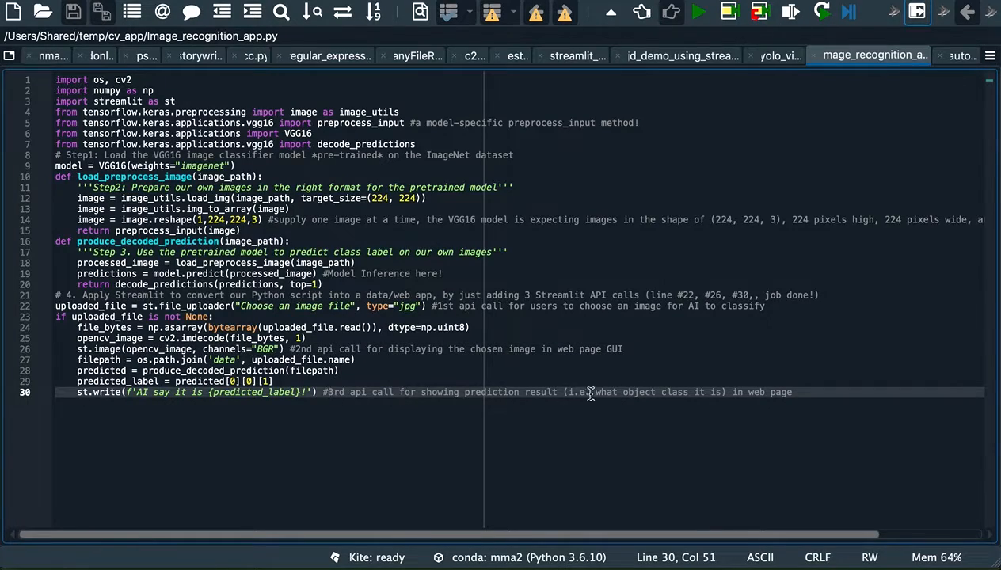
pyautogui.moveTo(664, 392)
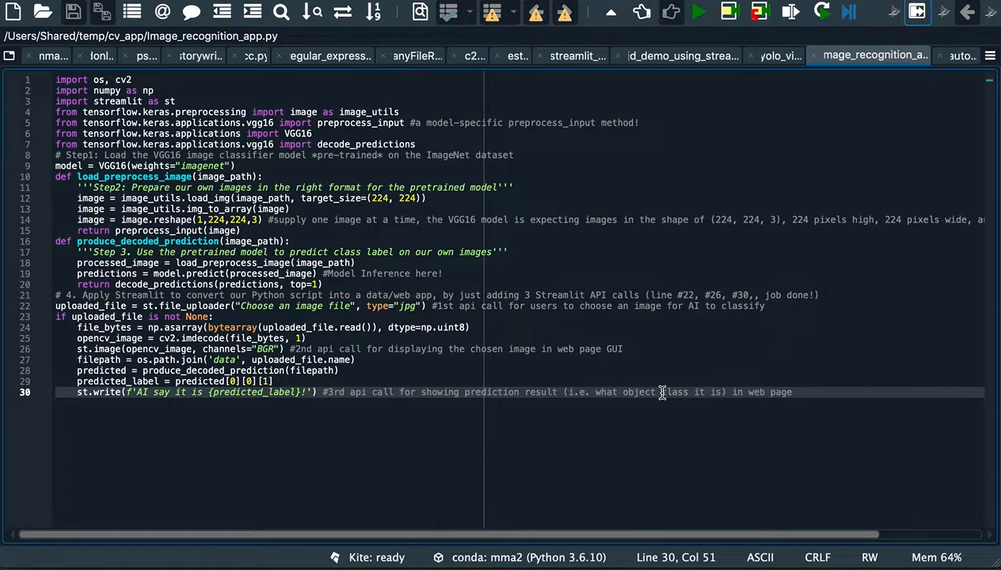
pyautogui.moveTo(671, 394)
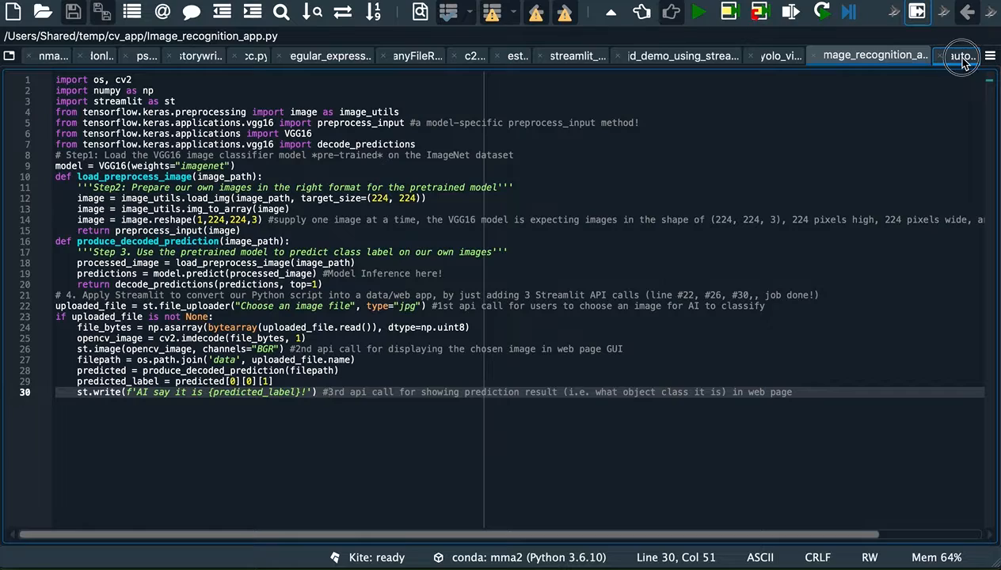
pyautogui.click(961, 55)
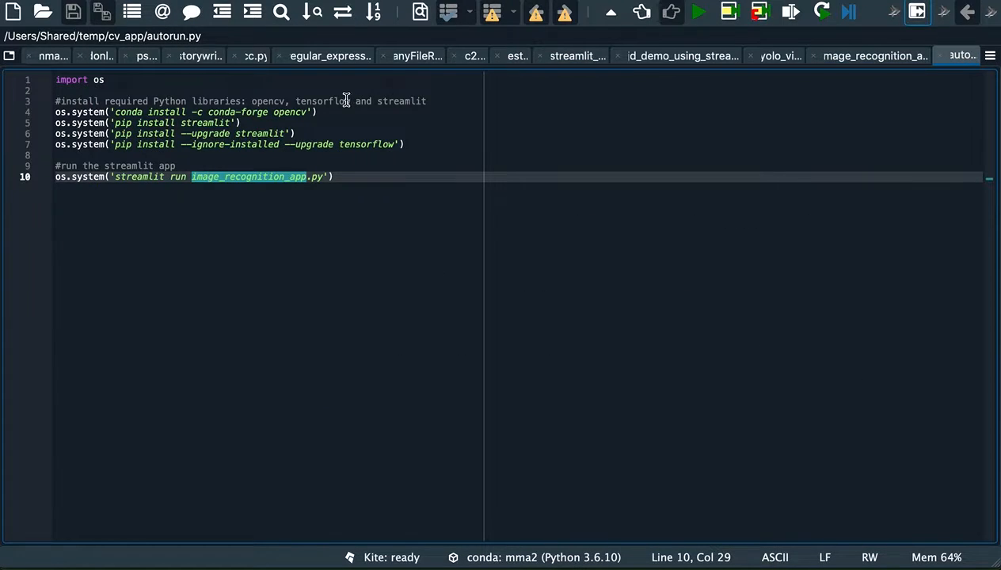
pyautogui.moveTo(127, 94)
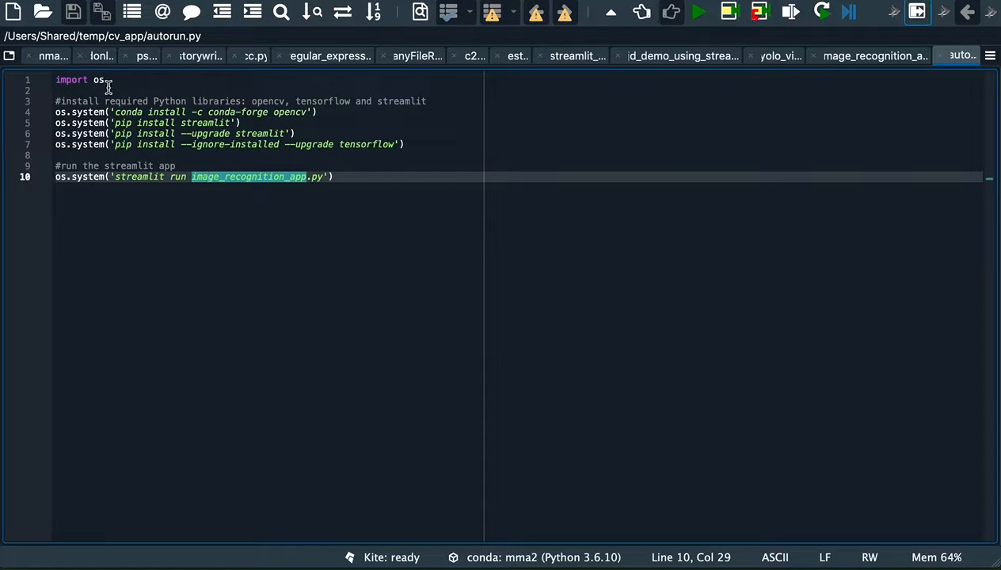
pyautogui.moveTo(210, 100)
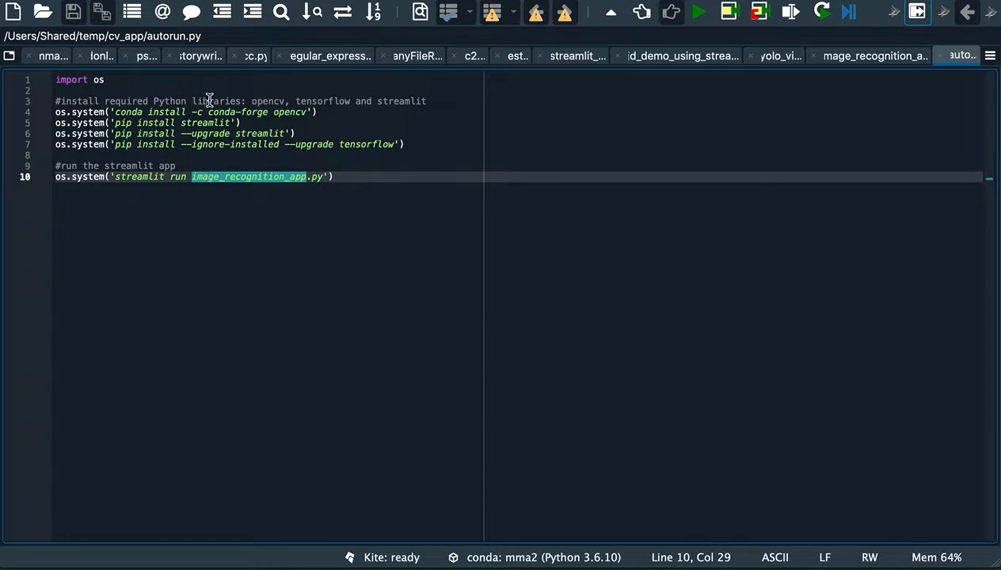
pyautogui.moveTo(334, 109)
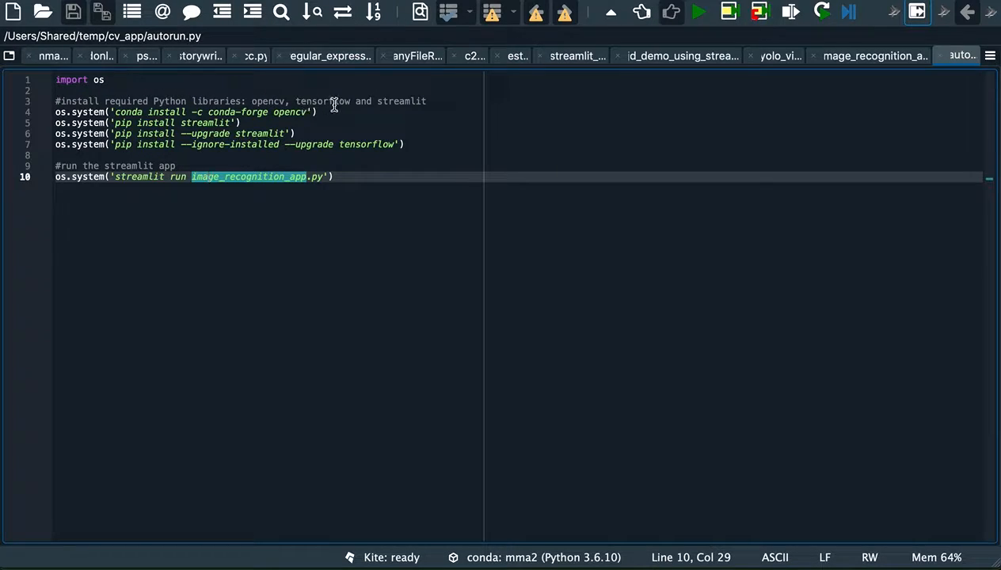
pyautogui.moveTo(254, 153)
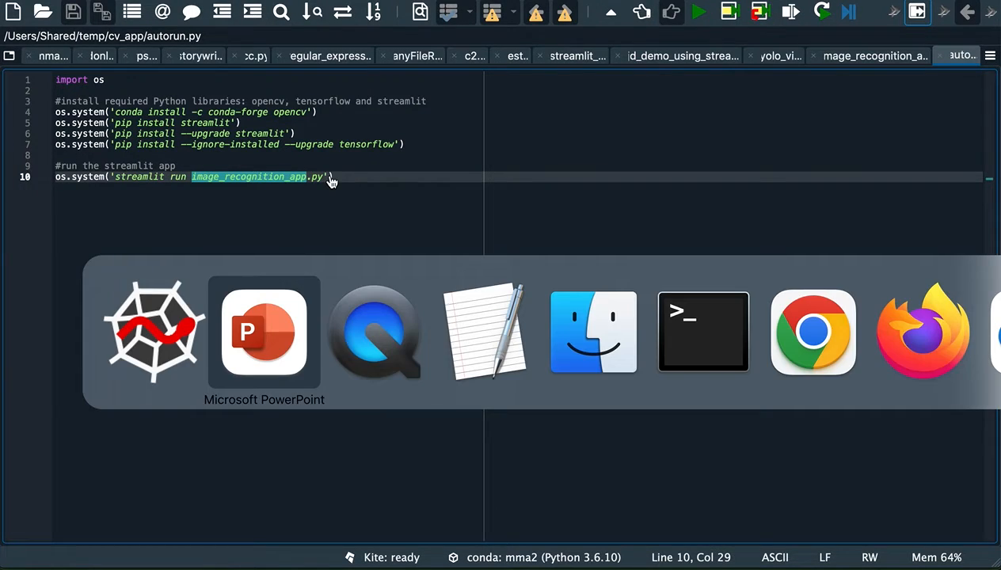
# Step: Bring up PowerPoint on slide 7, App Step-by-Step Setup Instructions
pyautogui.click(264, 331)
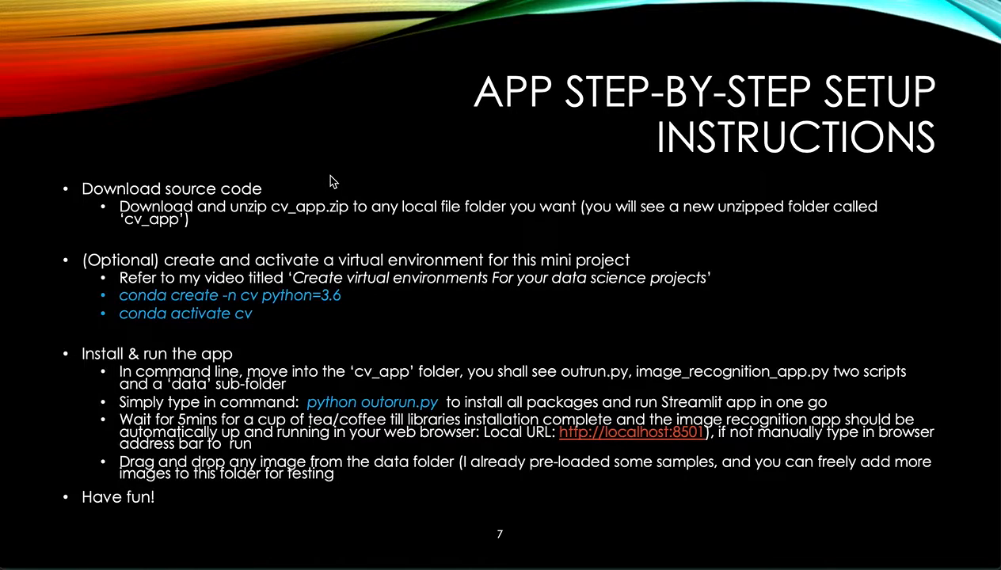
pyautogui.moveTo(459, 434)
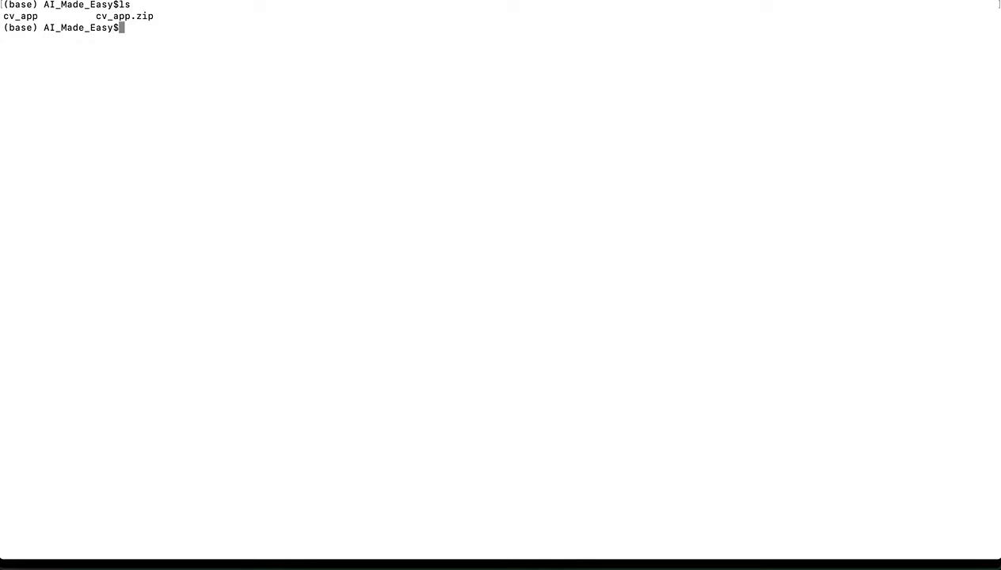
# Step: Move into cv_app and list its files: Image_recognition_app.py, autorun.py and data
pyautogui.write('cd cv_app')
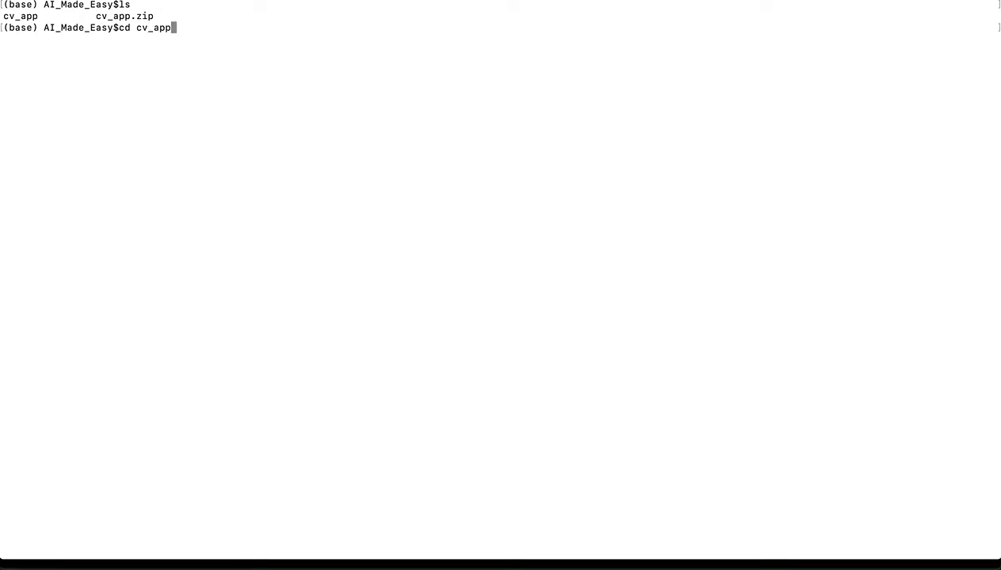
pyautogui.press('Return')
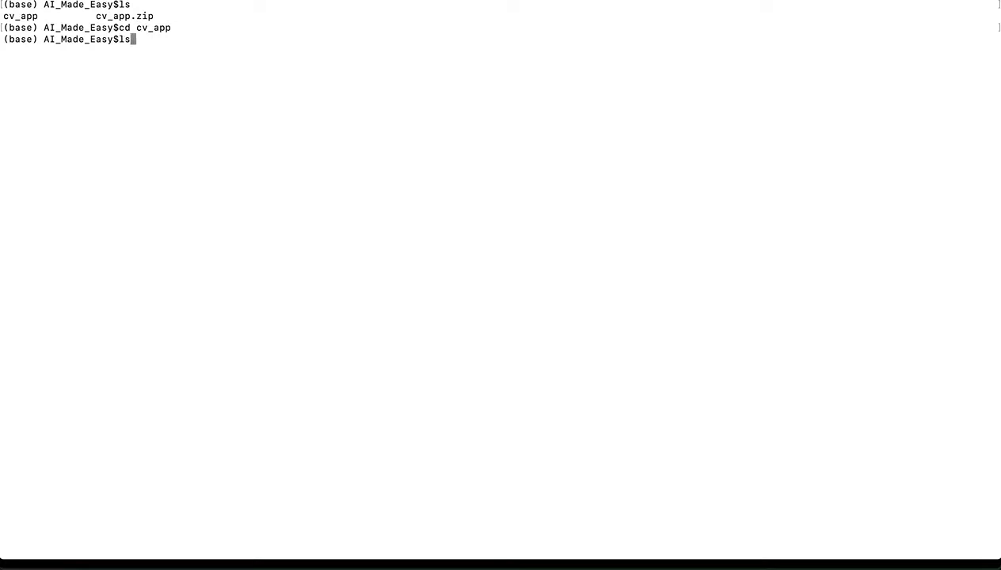
pyautogui.press('Return')
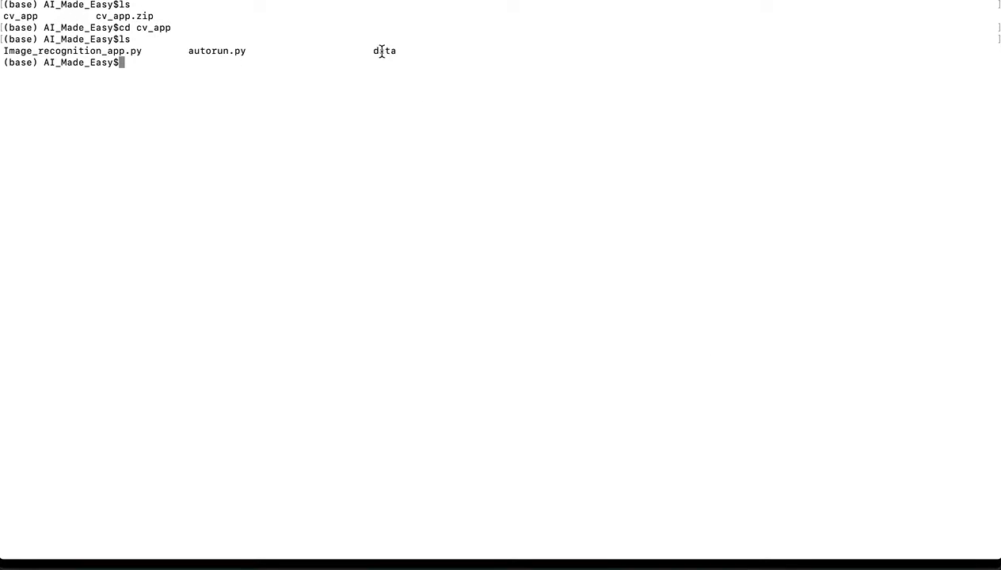
pyautogui.moveTo(238, 70)
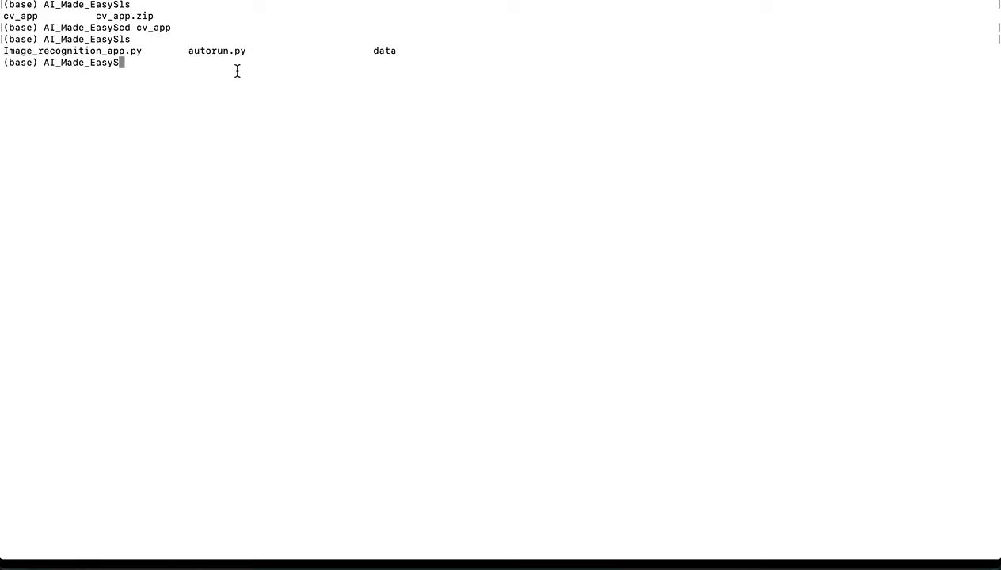
# Step: Create the conda environment 'cv' with python=3.6, confirming with y
pyautogui.write('conda')
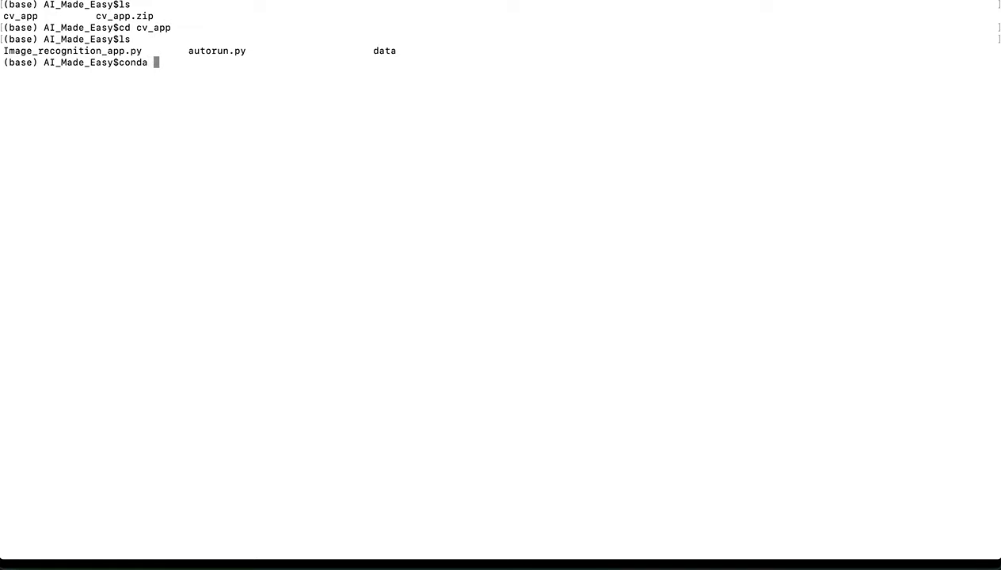
pyautogui.write('env')
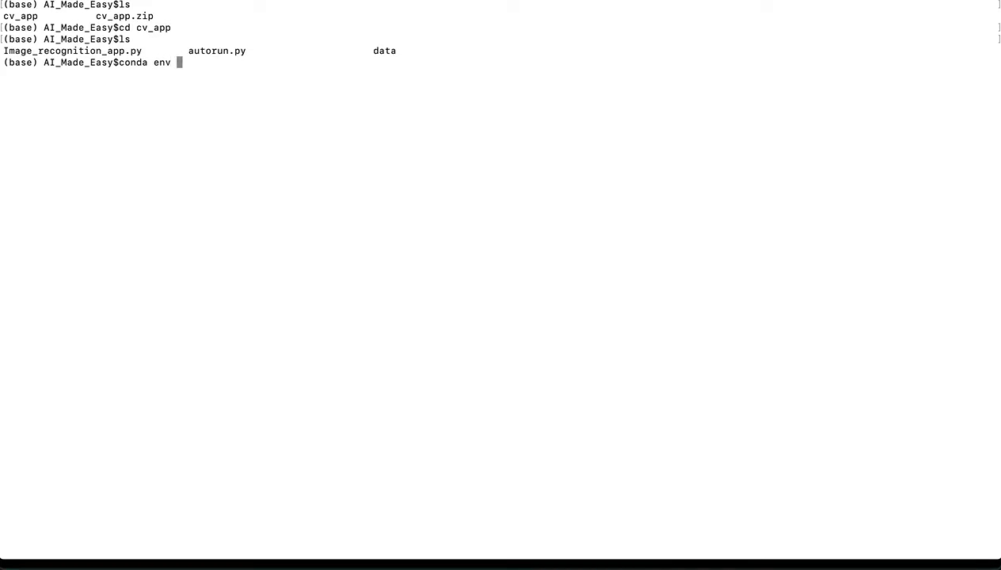
pyautogui.write('create')
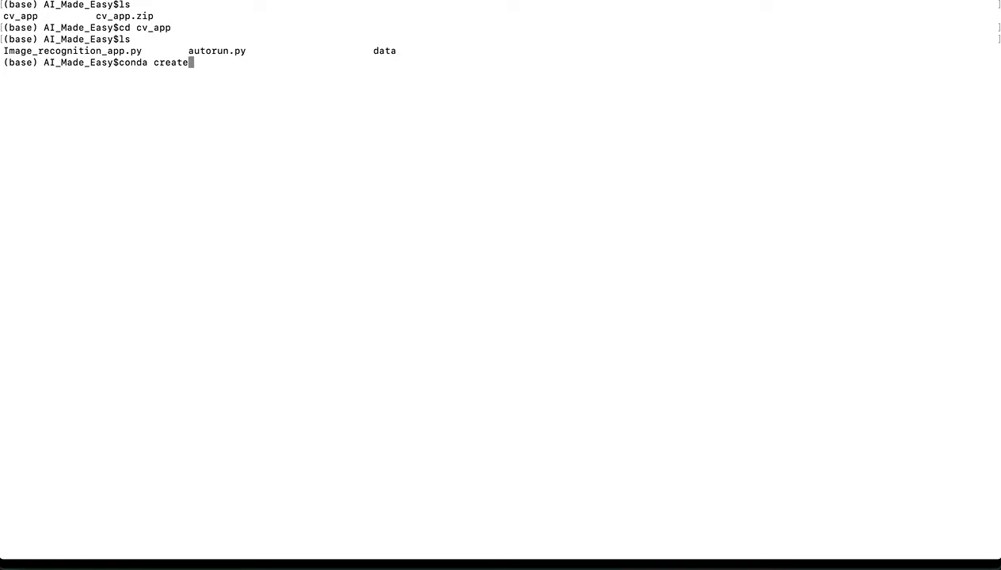
pyautogui.write('-n')
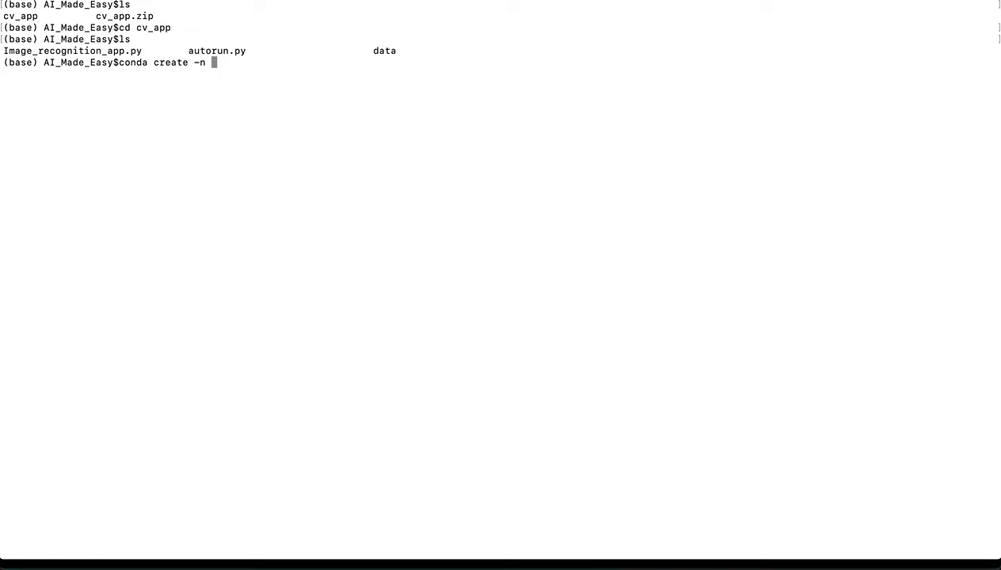
pyautogui.write('cv')
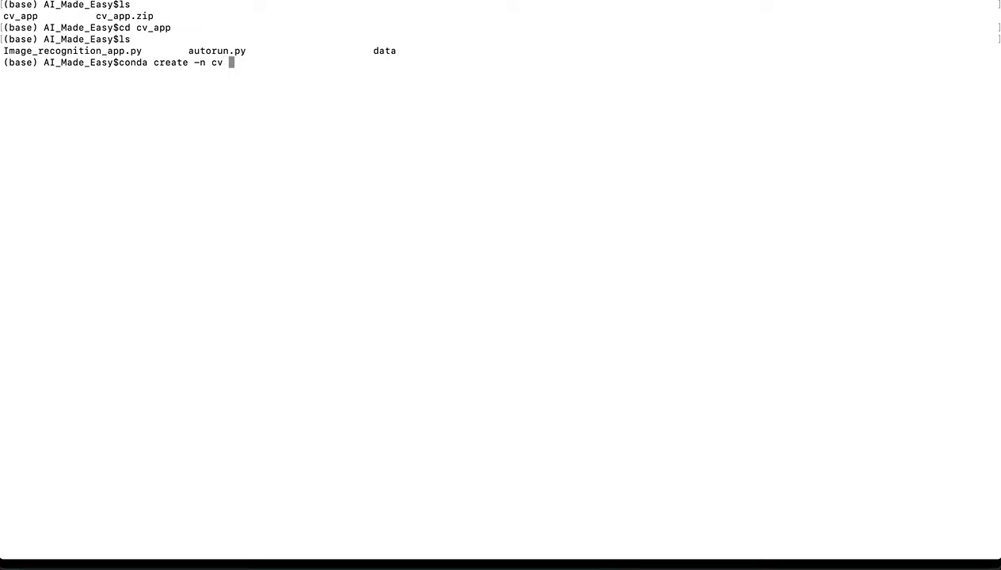
pyautogui.write('p')
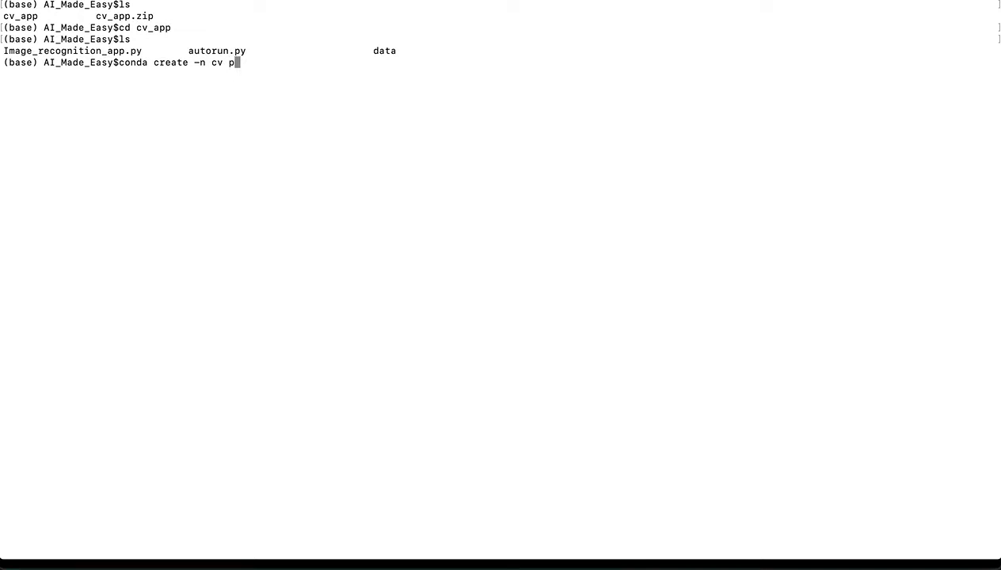
pyautogui.write('ython=3.')
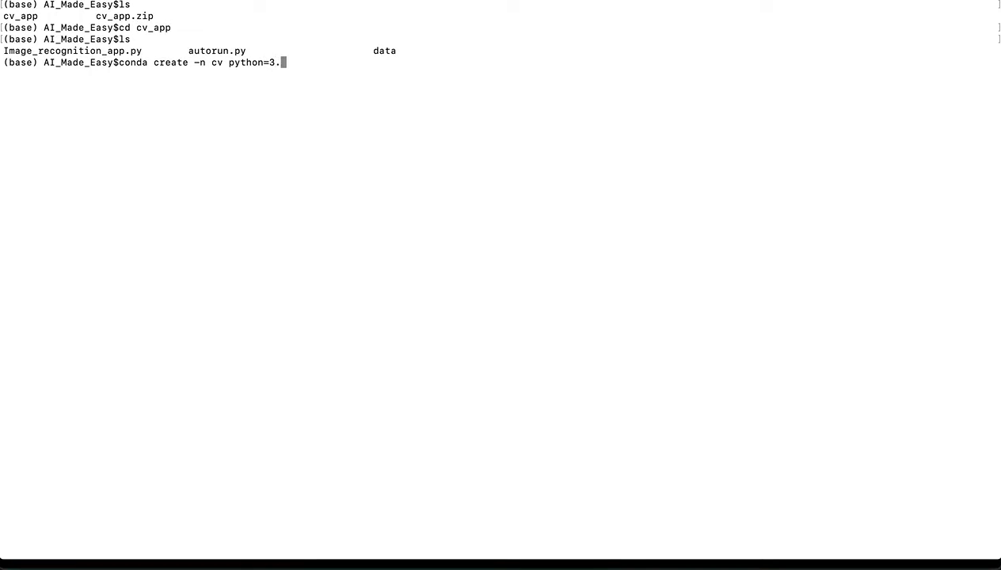
pyautogui.write('6')
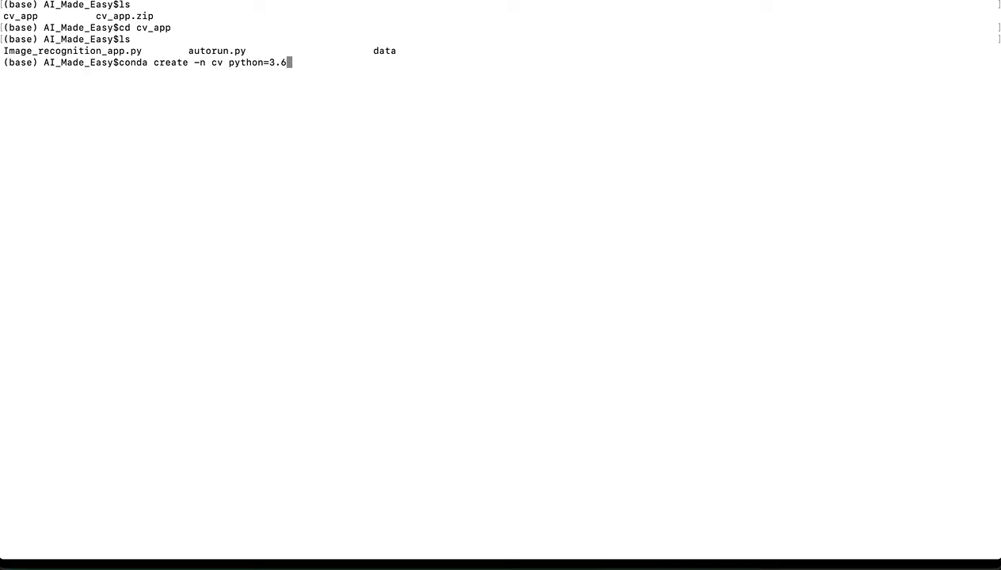
pyautogui.press('Return')
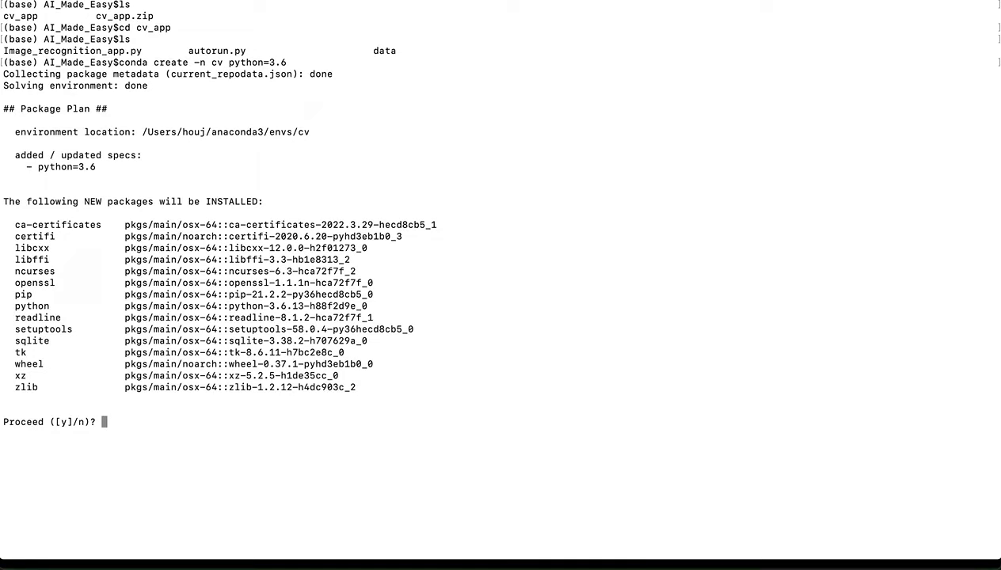
pyautogui.write('y')
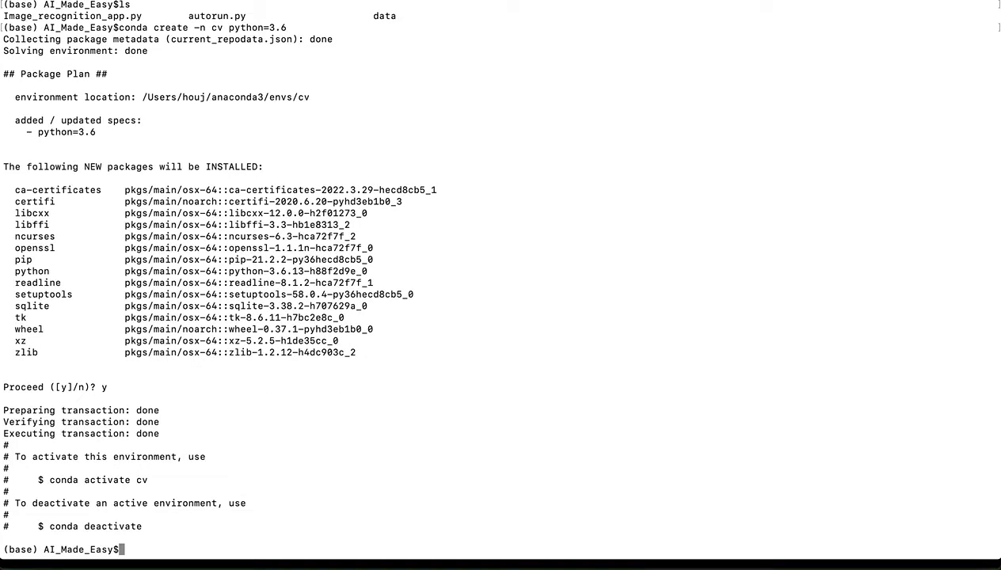
# Step: Activate the cv environment and run 'python autorun.py' to launch the app at localhost:8501
pyautogui.write('conda a')
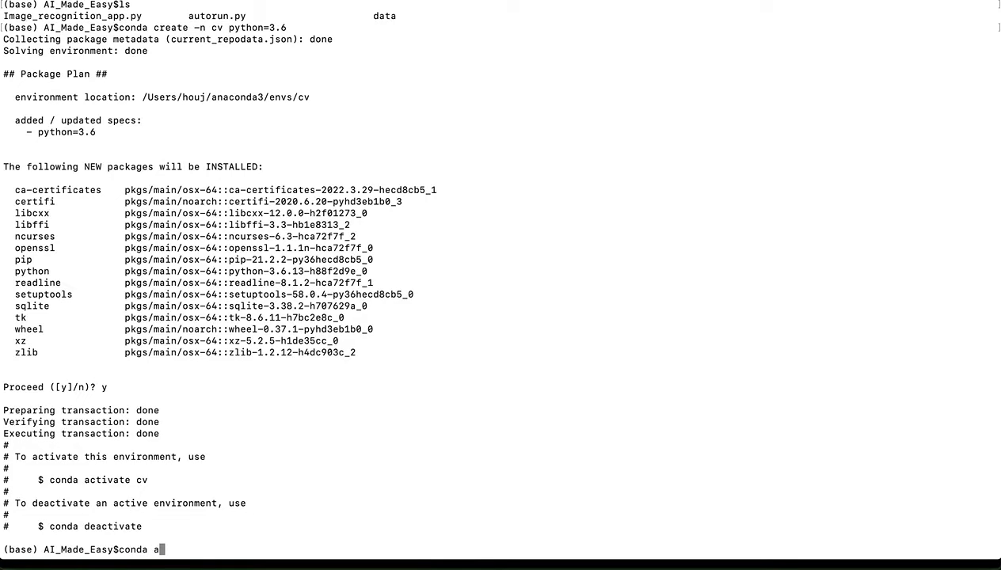
pyautogui.write('ctivate cv')
pyautogui.write('ls')
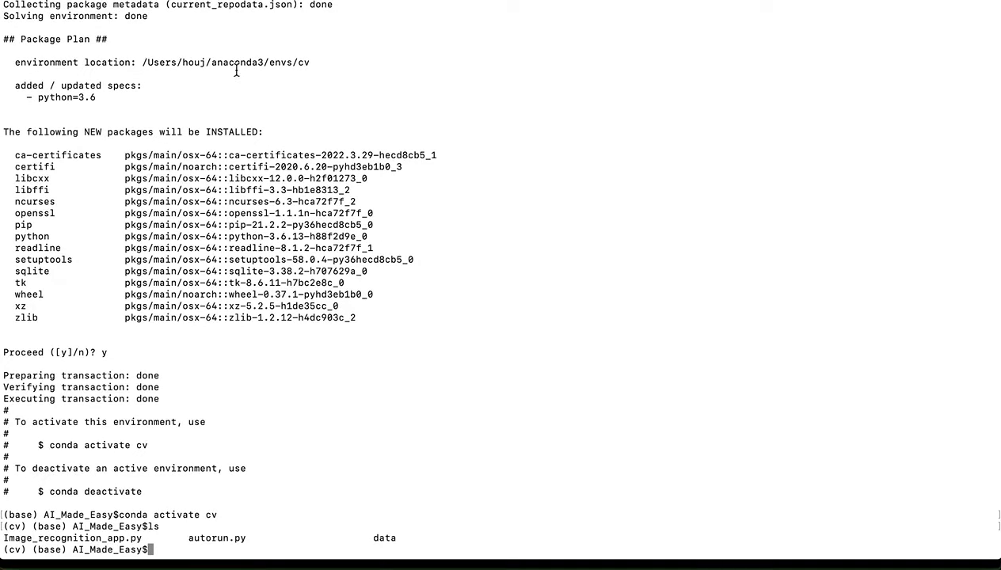
pyautogui.write('python au')
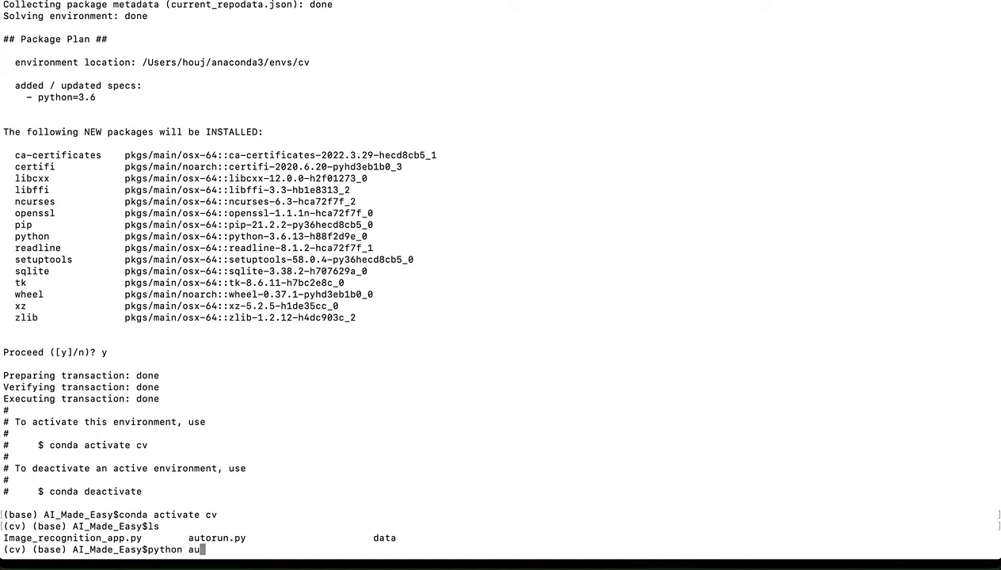
pyautogui.write('torun.py')
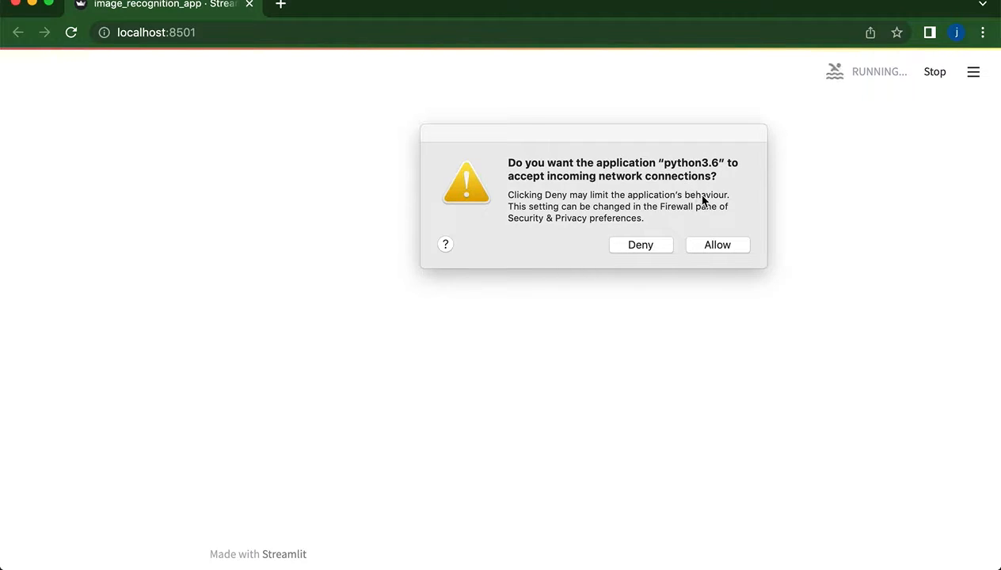
pyautogui.moveTo(709, 218)
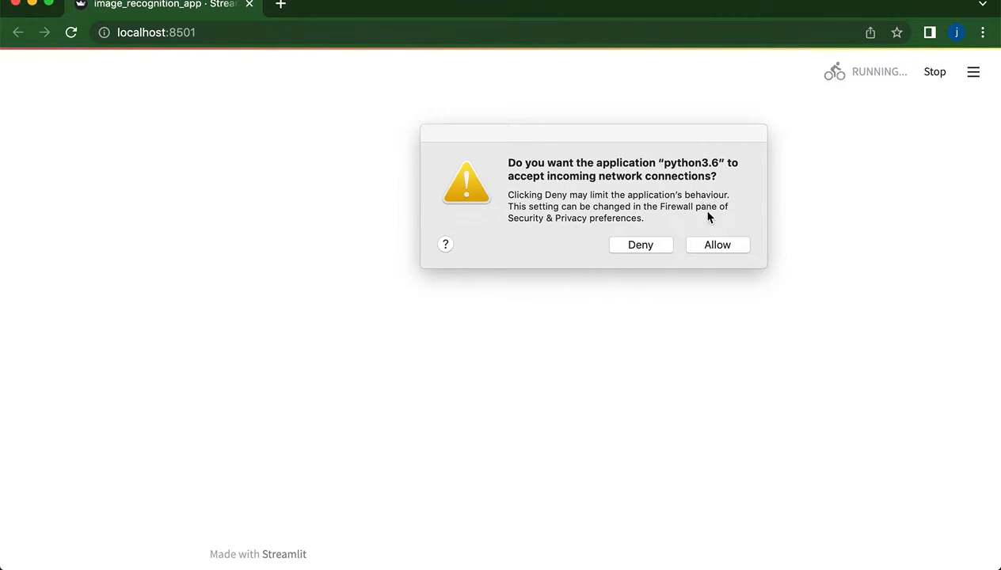
# Step: Allow python3.6 incoming network connections so the app's image uploader loads
pyautogui.click(717, 245)
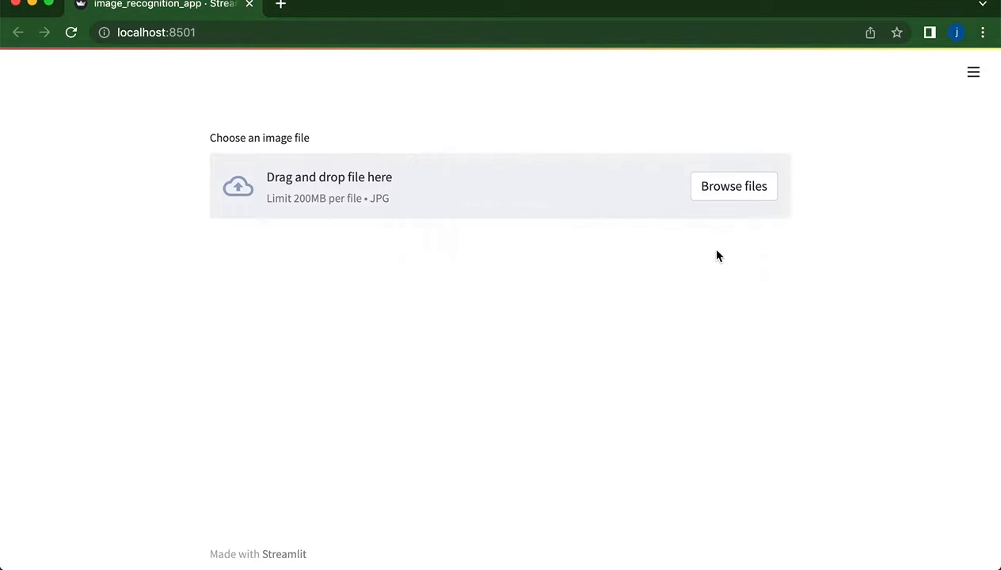
pyautogui.moveTo(375, 122)
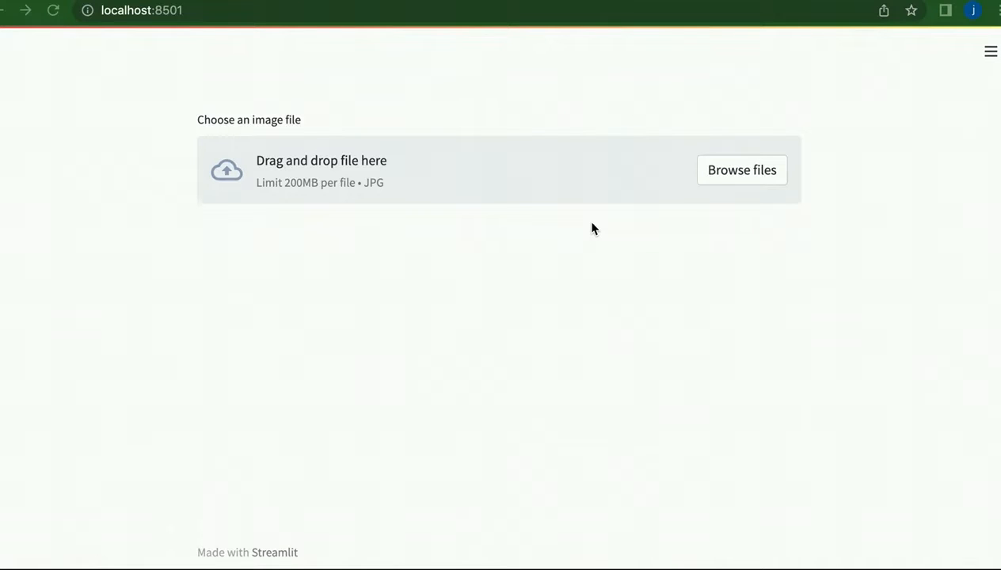
pyautogui.moveTo(618, 217)
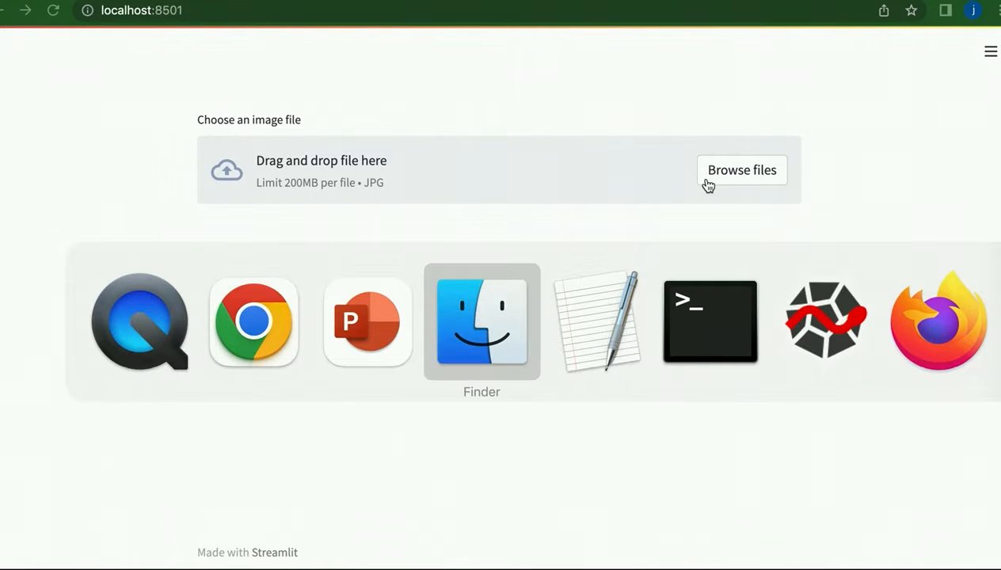
# Step: Upload the bird photo from the data folder, then replace it with the meerkat photo
pyautogui.click(742, 170)
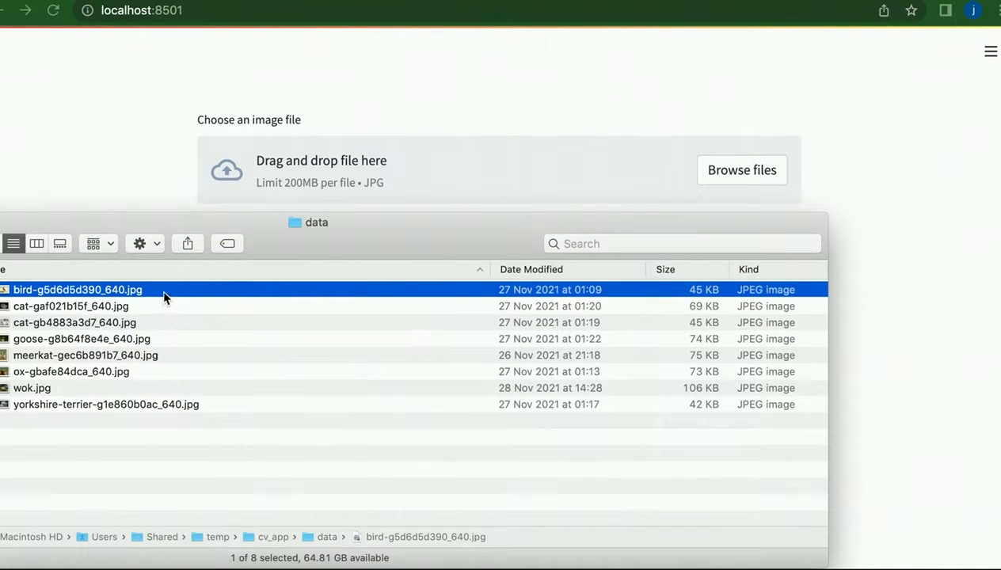
pyautogui.moveTo(78, 289); pyautogui.dragTo(321, 206)
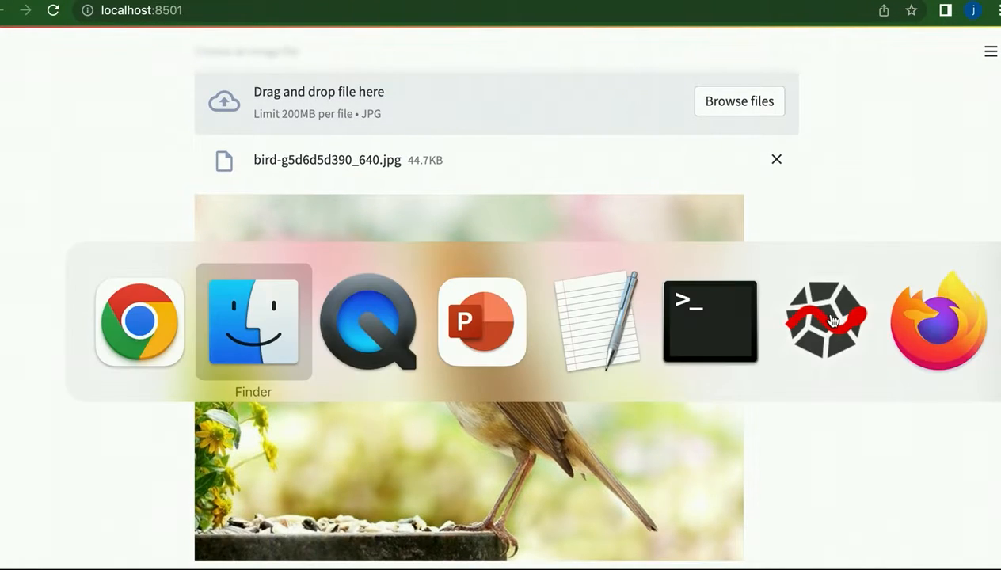
pyautogui.click(253, 321)
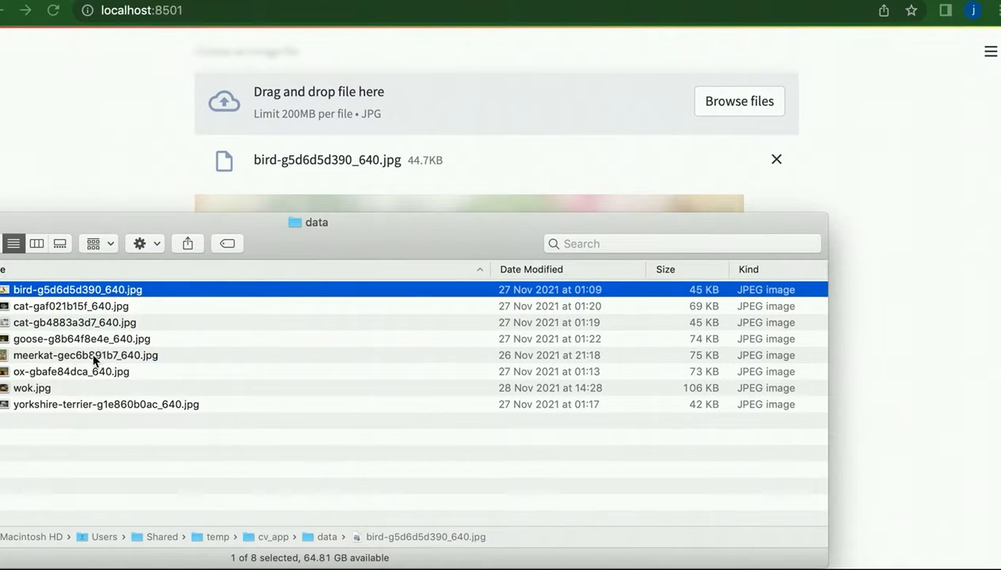
pyautogui.moveTo(85, 355); pyautogui.dragTo(455, 127)
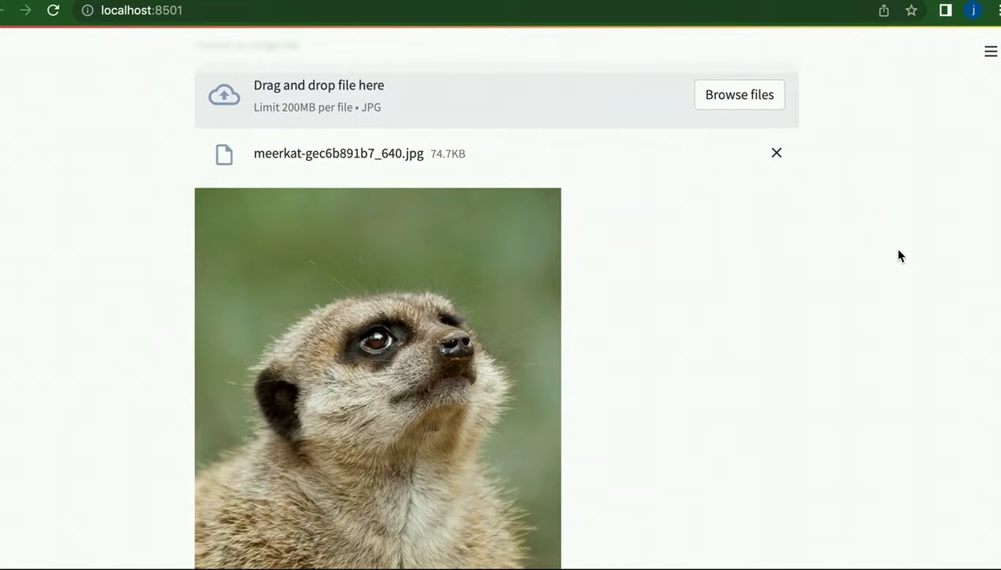
pyautogui.scroll(-3)
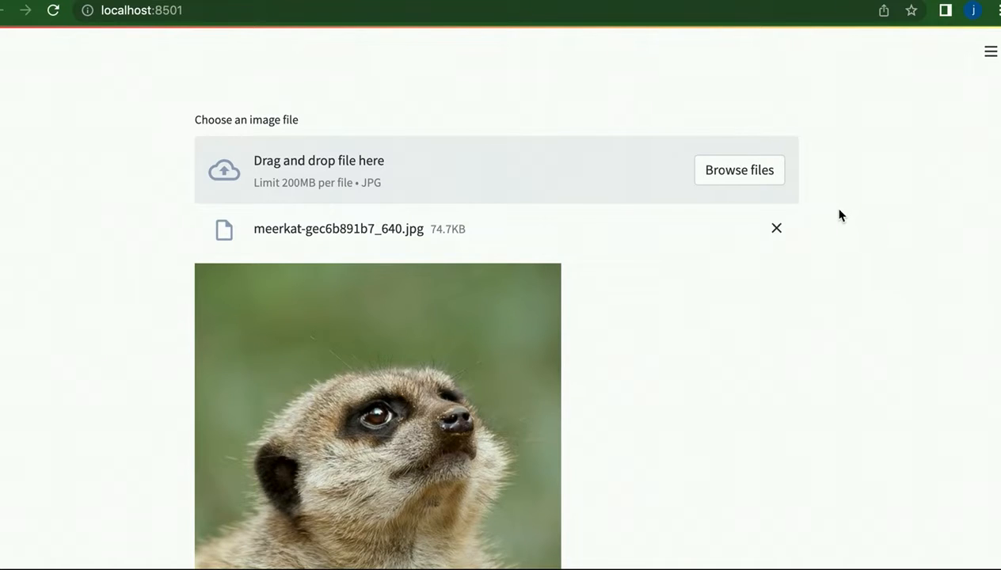
# Step: Upload wok.jpg from the data folder, then show the SUMMARY slide in PowerPoint
pyautogui.click(738, 169)
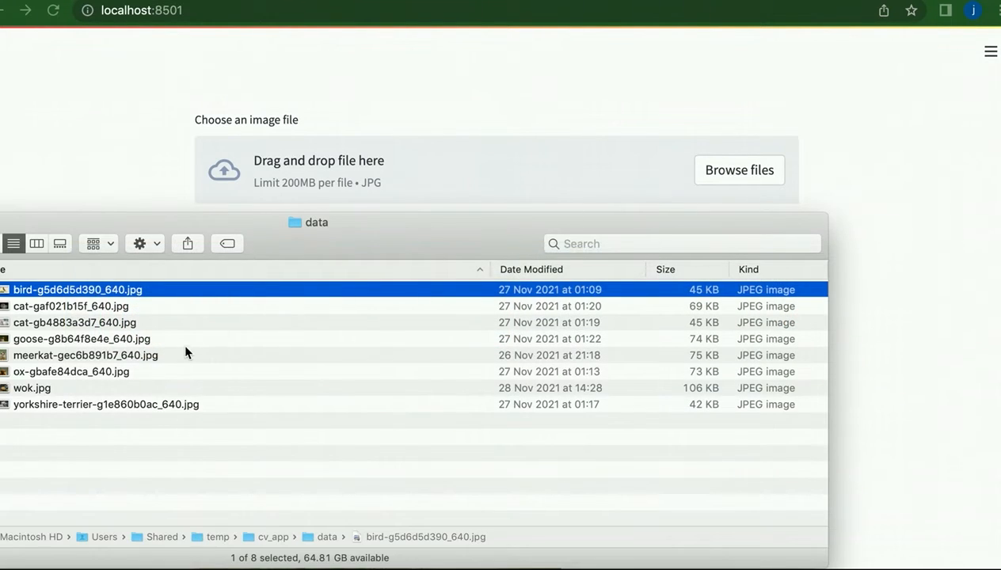
pyautogui.click(72, 387)
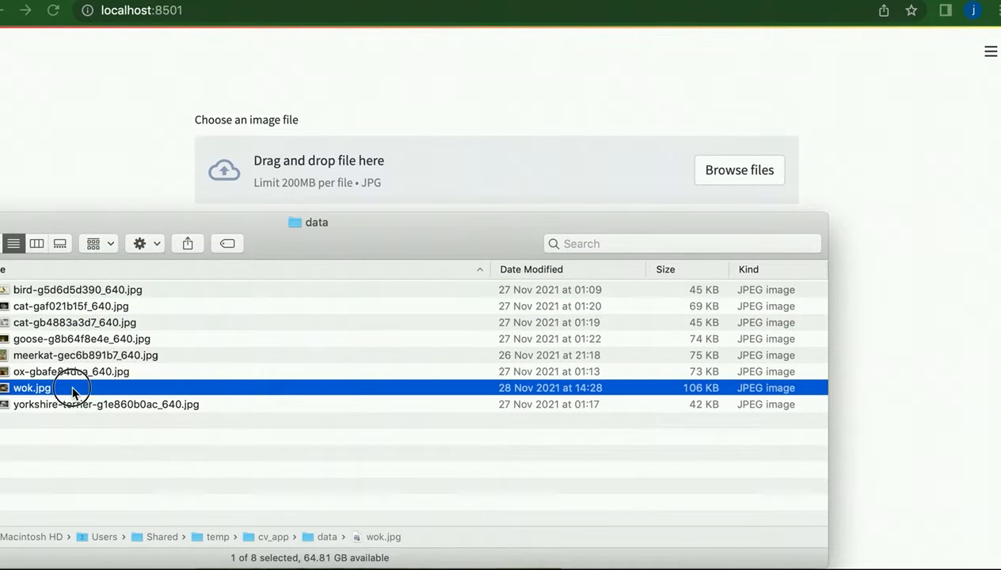
pyautogui.doubleClick(32, 388)
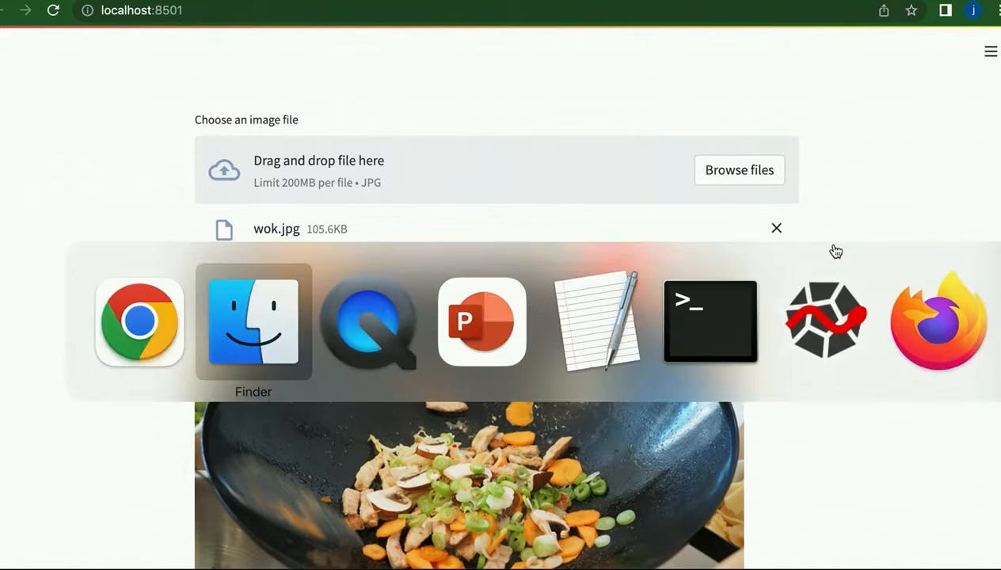
pyautogui.click(482, 321)
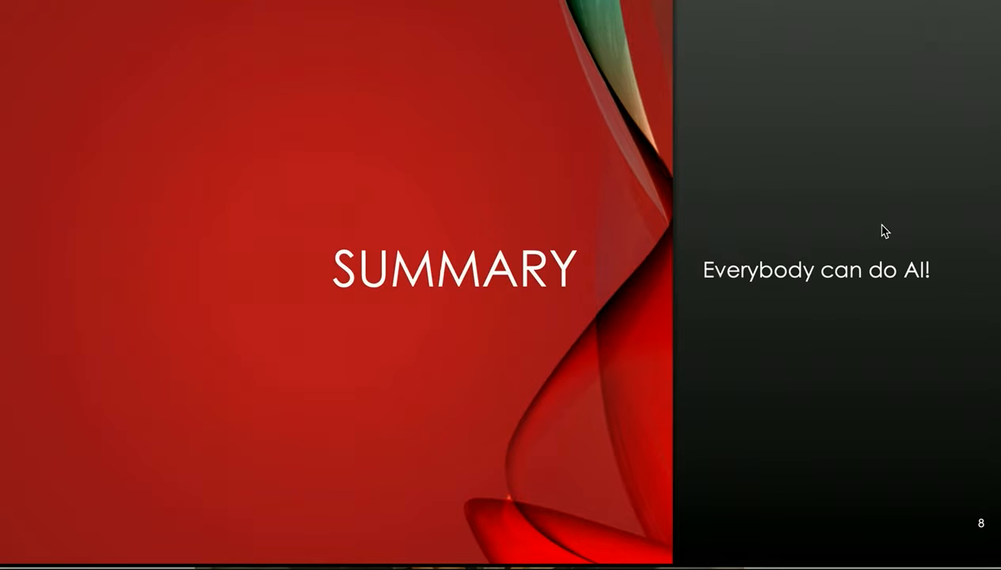